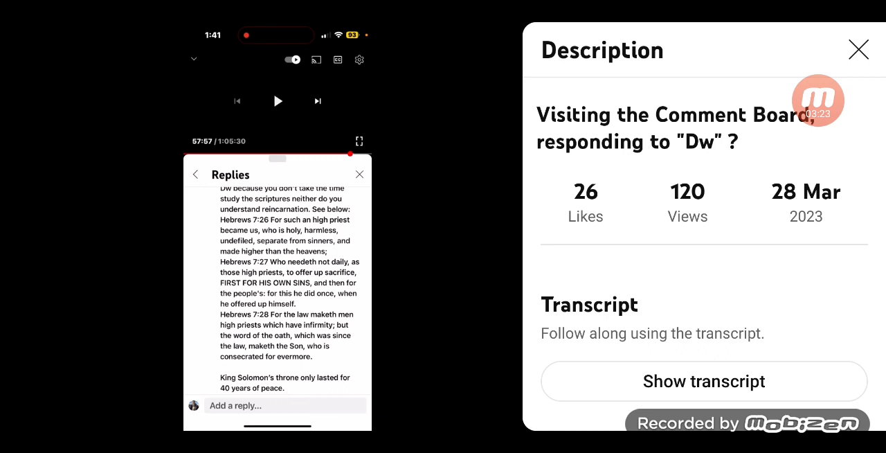
- Scroll the Replies thread past Hebrews down to the 2 Samuel 7:13–16 verses on Solomon's throne
click(859, 50)
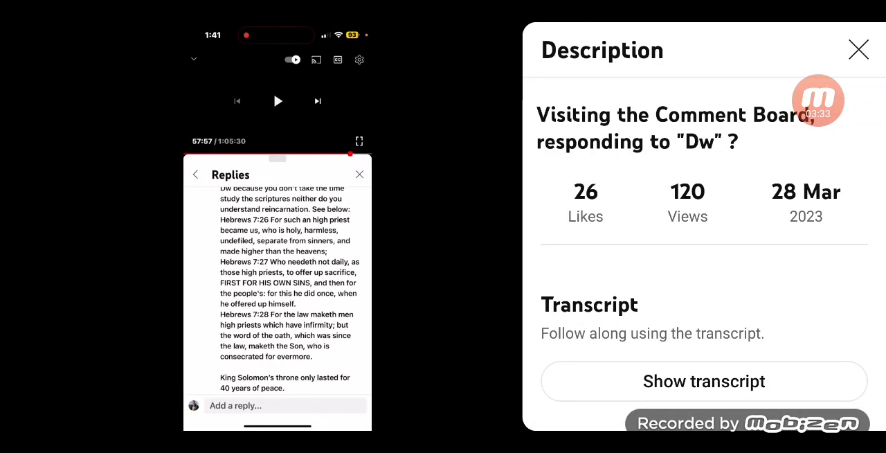
click(858, 50)
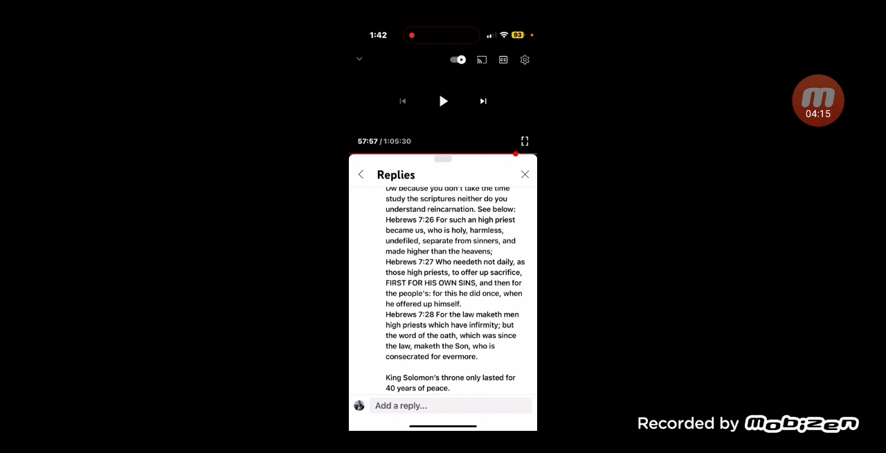
scroll(down, 3)
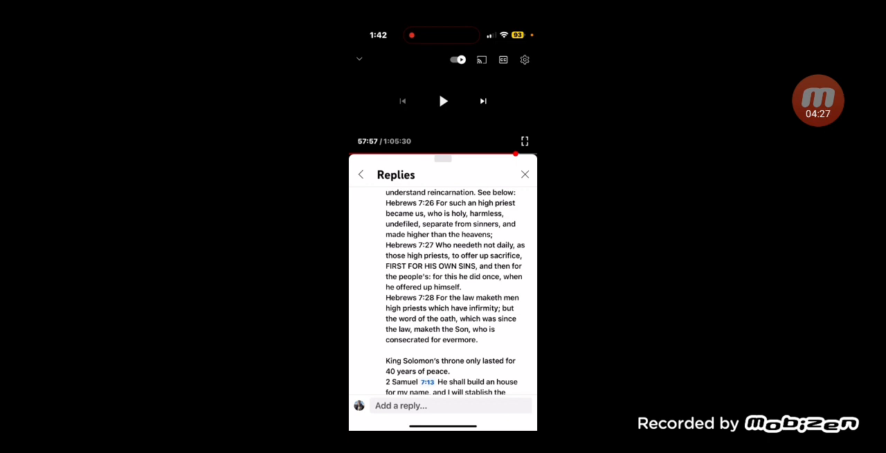
scroll(down, 3)
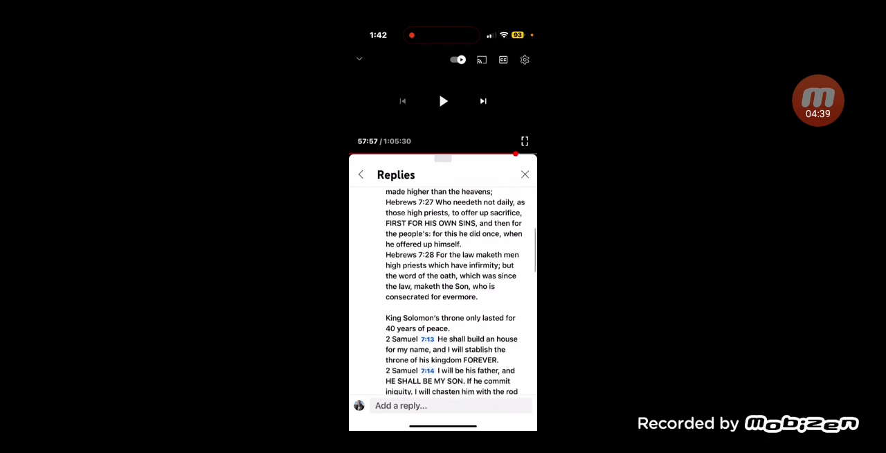
scroll(down, 3)
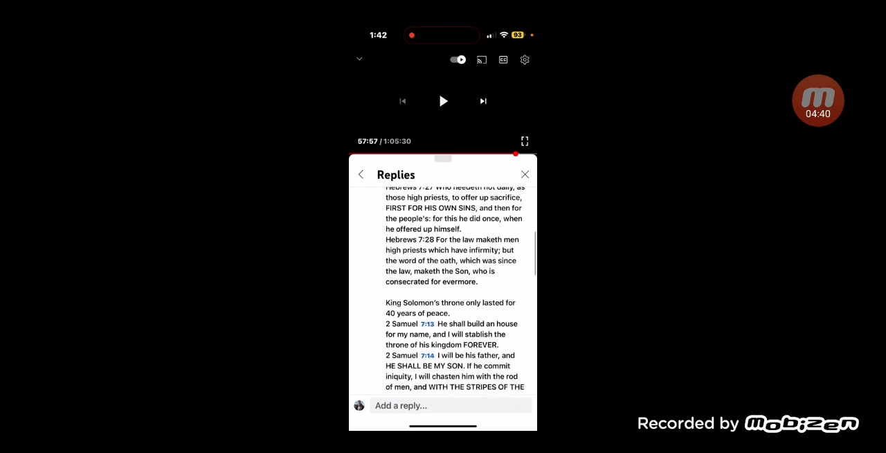
scroll(down, 3)
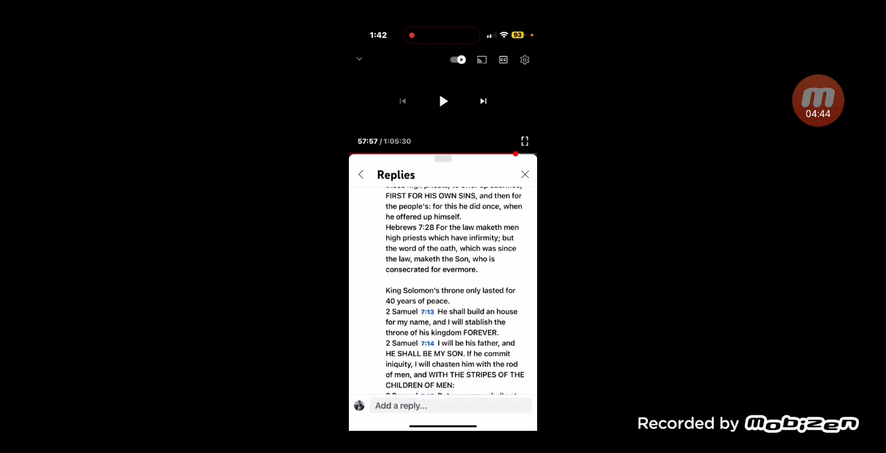
scroll(down, 3)
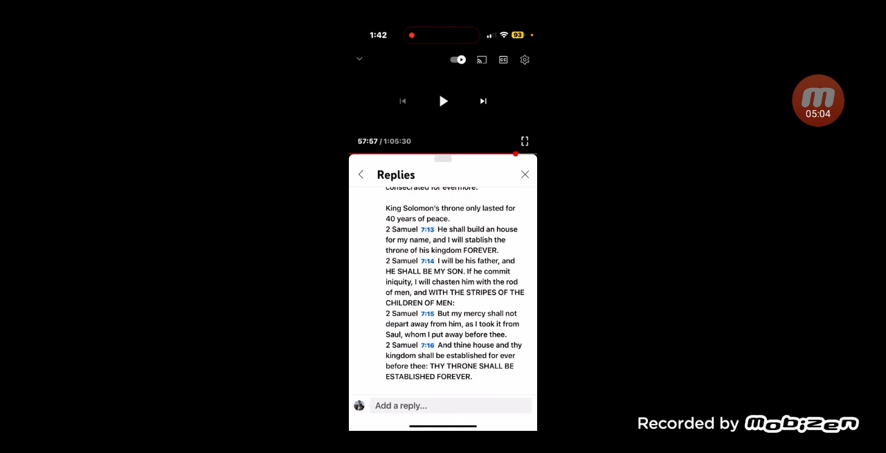
scroll(down, 3)
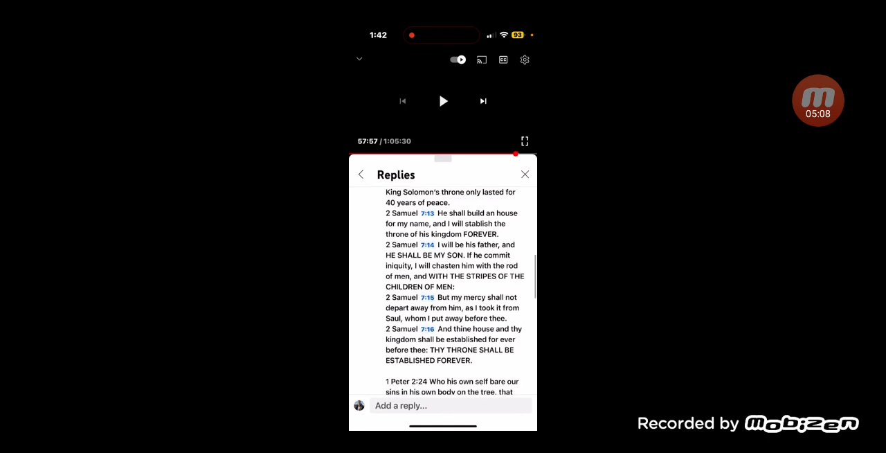
scroll(down, 3)
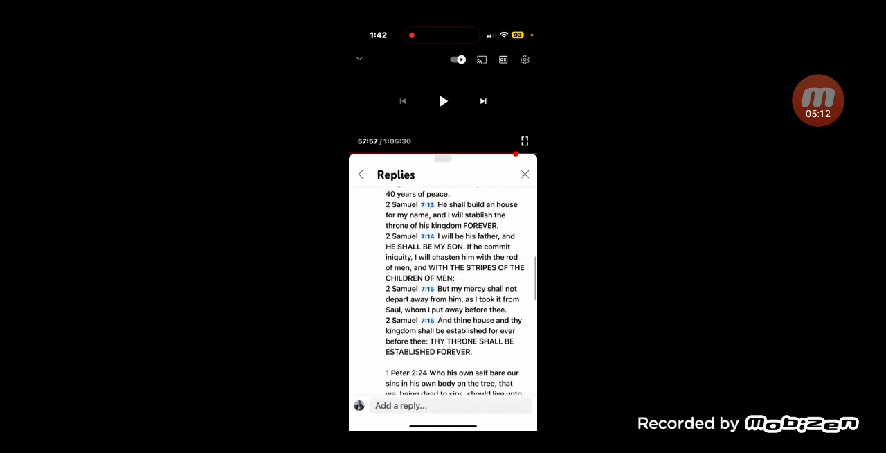
scroll(down, 3)
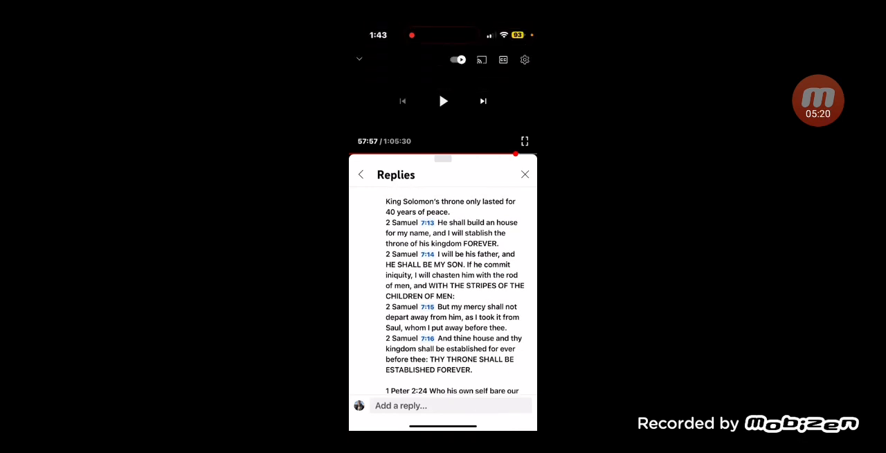
scroll(down, 3)
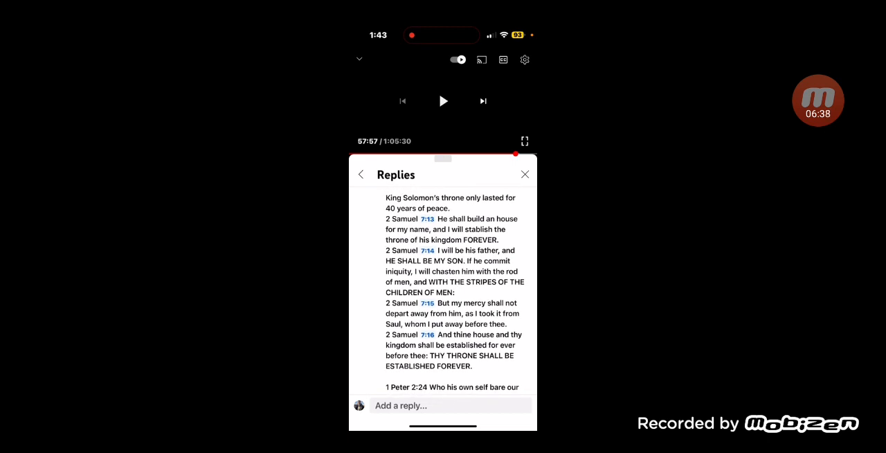
- Scroll slightly further to show 1 Peter 2:24 in full with Isaiah 53:5 starting below
scroll(down, 3)
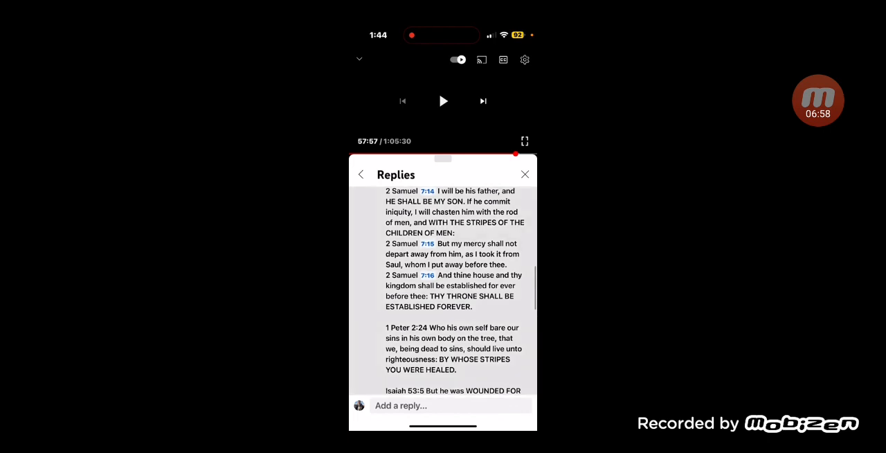
- Scroll down until Isaiah 53:5 and 53:7 show in full with 1 Peter 1:19 beginning below
scroll(down, 3)
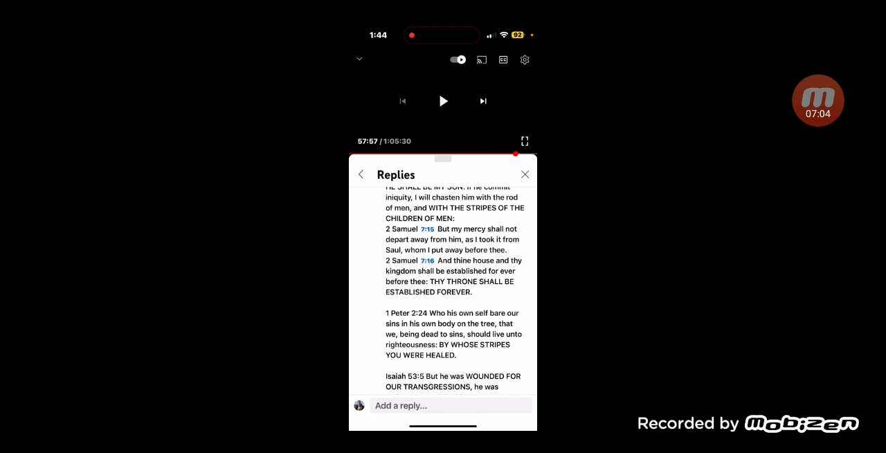
scroll(down, 3)
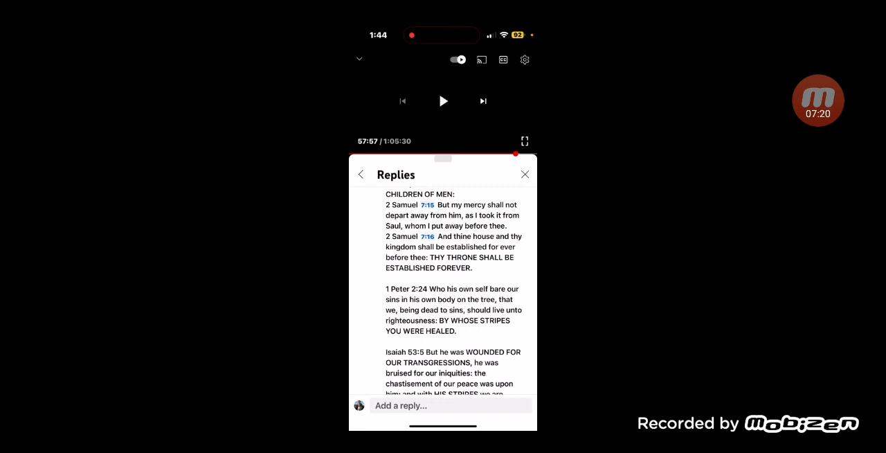
scroll(down, 3)
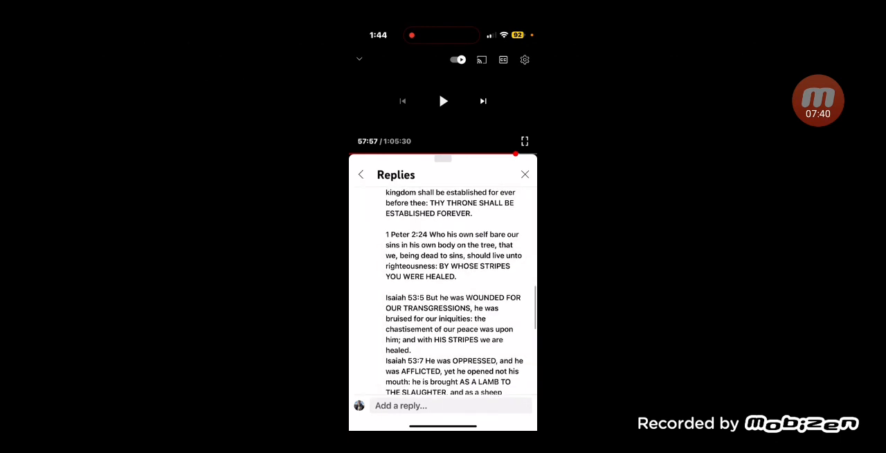
scroll(down, 3)
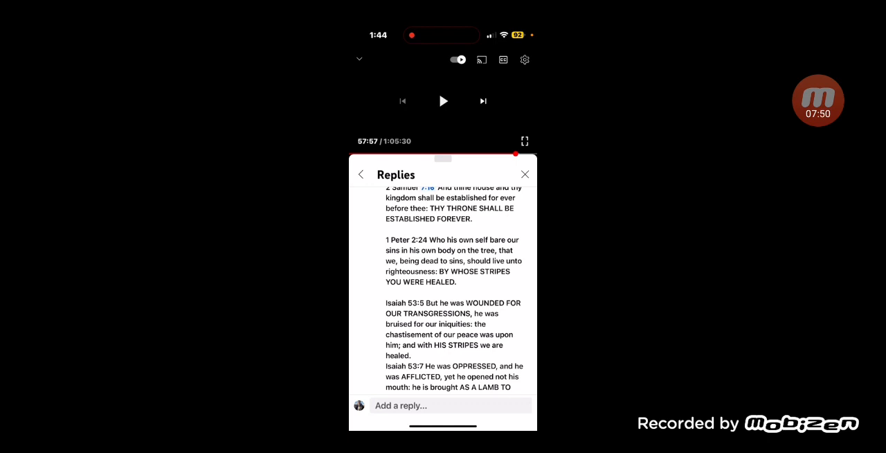
scroll(down, 3)
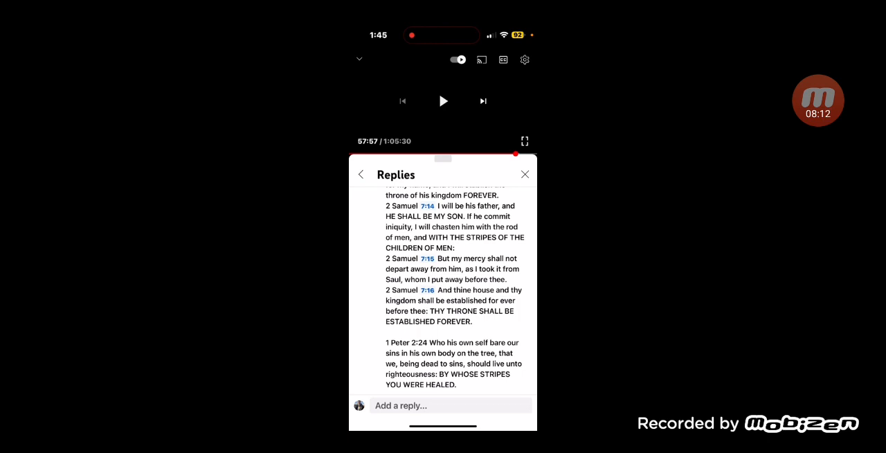
scroll(down, 3)
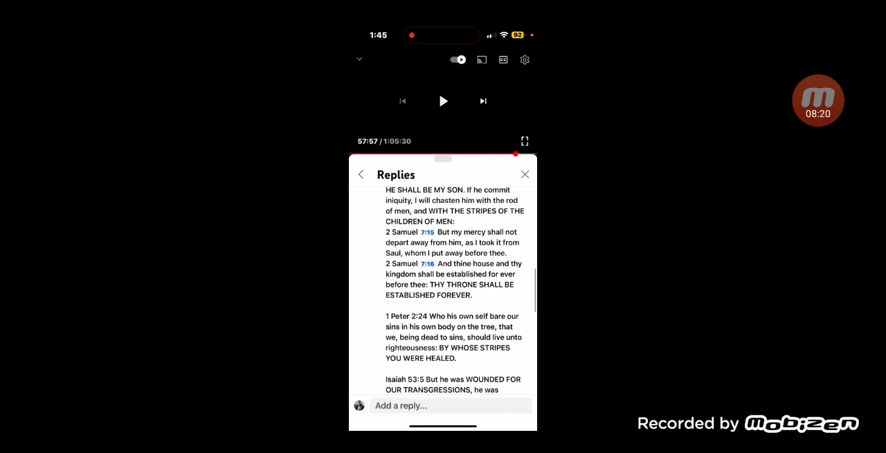
scroll(down, 3)
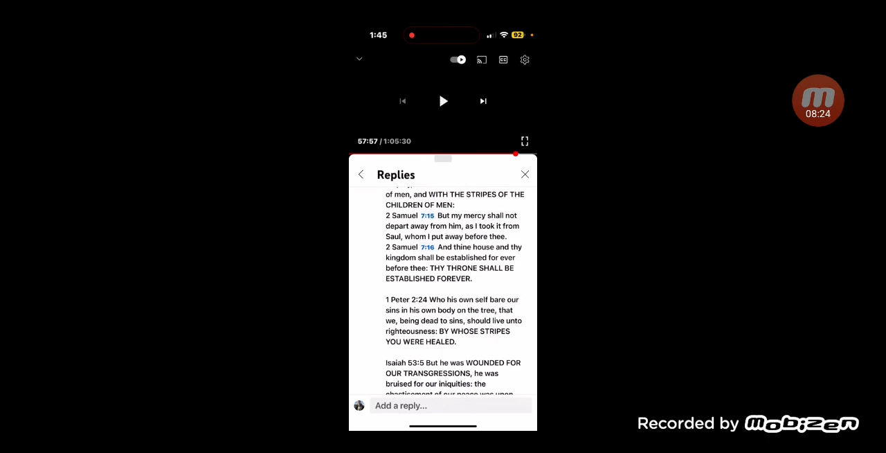
scroll(down, 3)
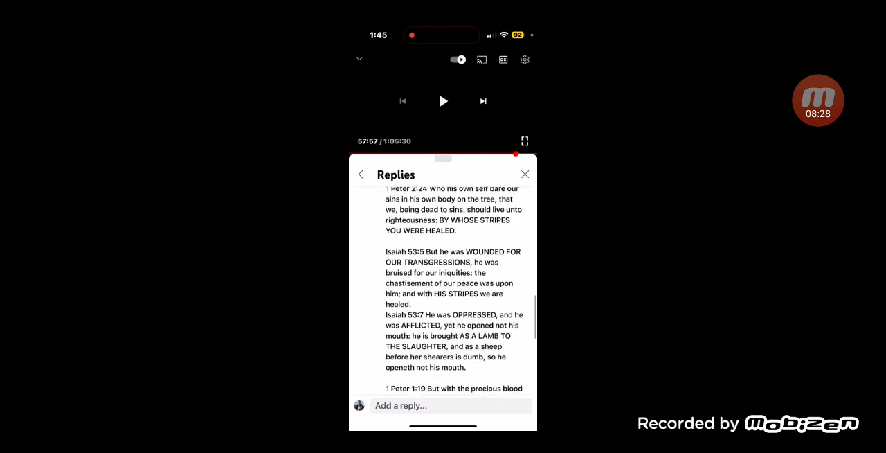